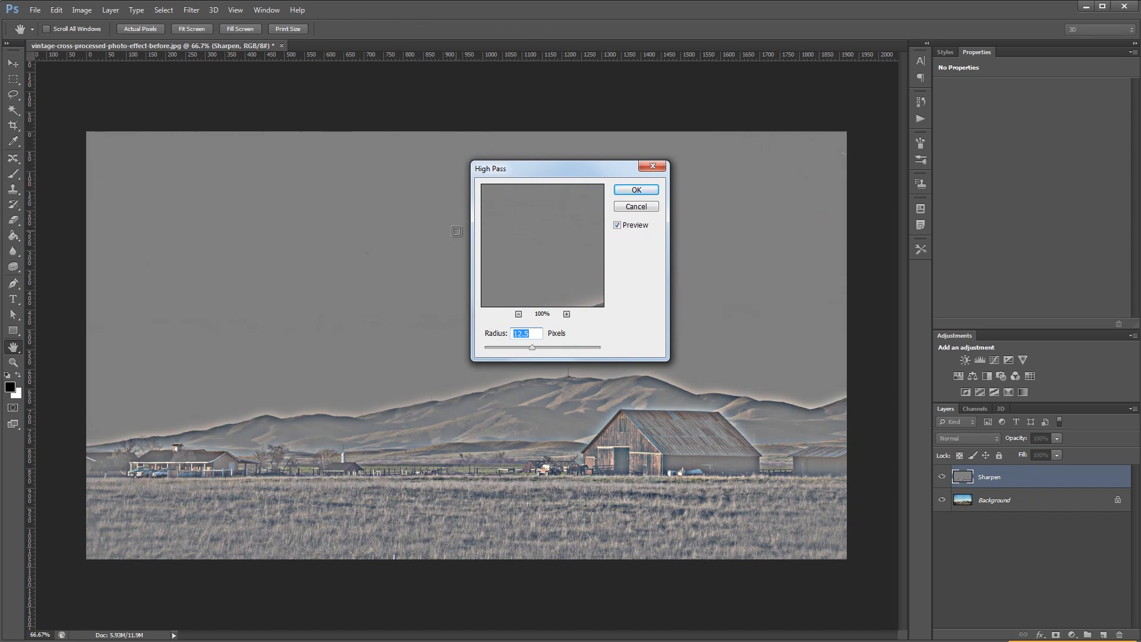
# Step: Preview the finished High Pass and blue-channel Curves effect, then revert to the untouched Background layer
pyautogui.moveTo(531, 347); pyautogui.dragTo(507, 347)
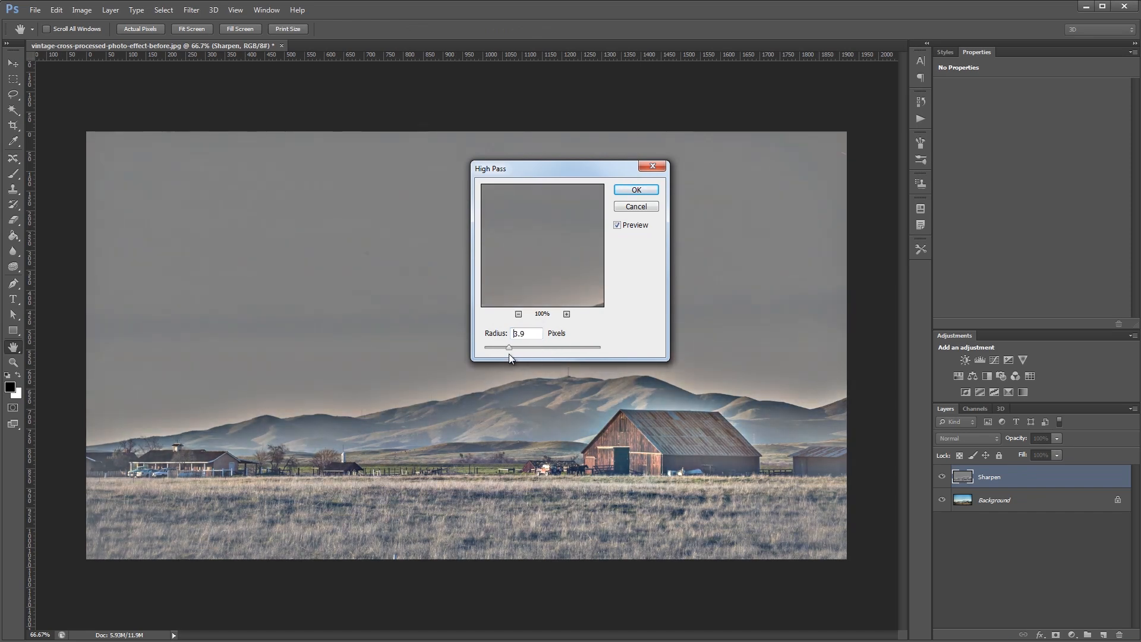
pyautogui.click(635, 189)
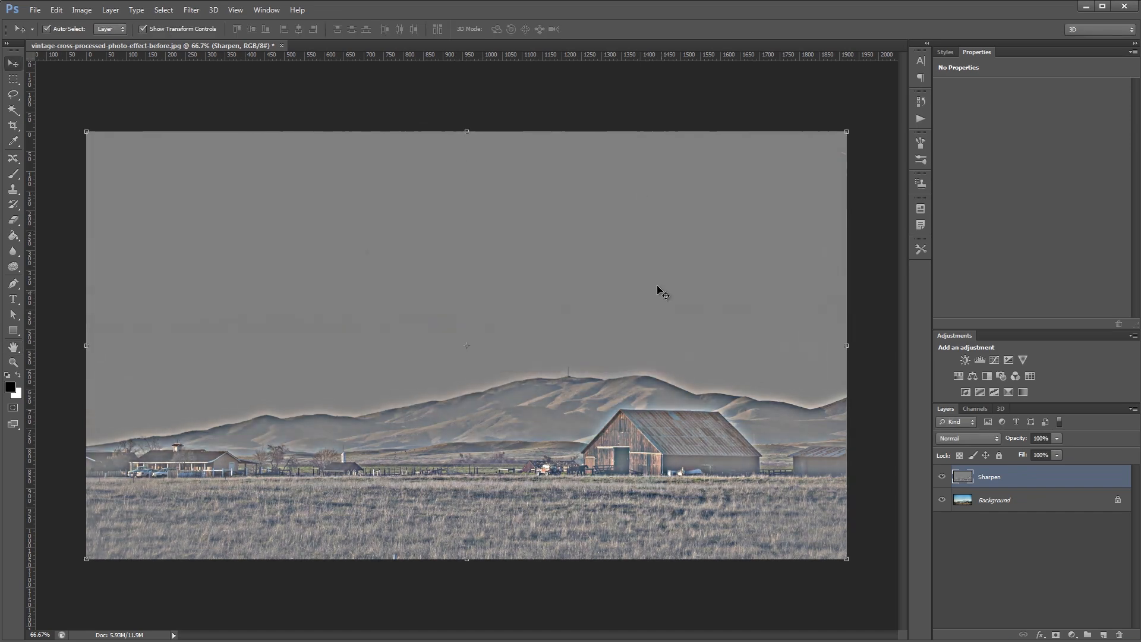
pyautogui.click(966, 438)
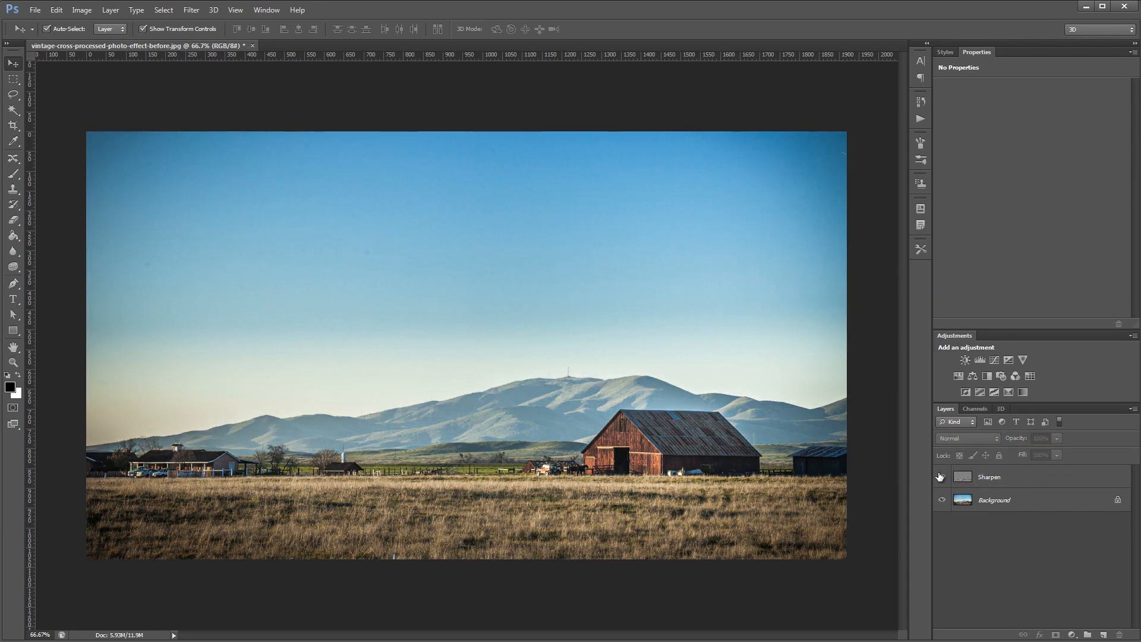
pyautogui.click(993, 359)
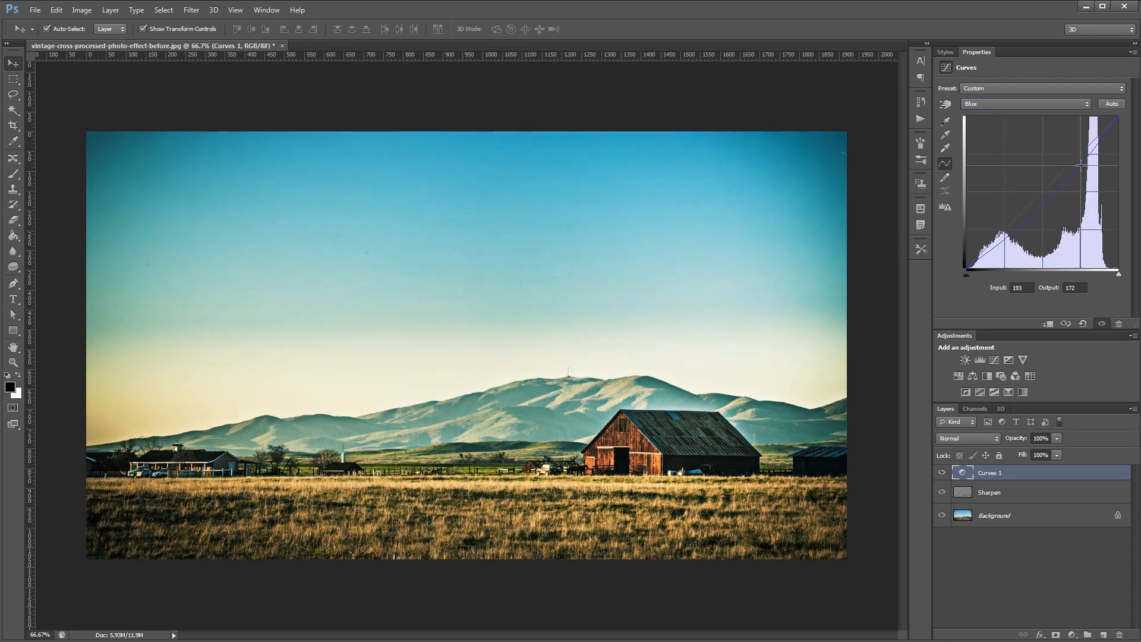
pyautogui.moveTo(1059, 455); pyautogui.dragTo(1044, 455)
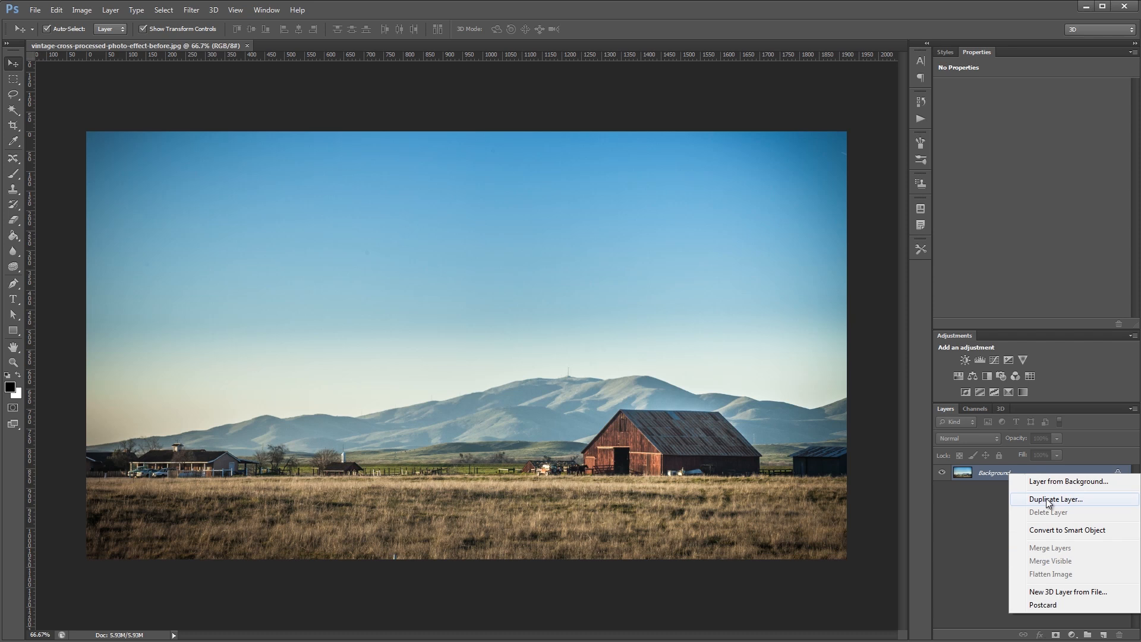
# Step: Duplicate the Background layer as a new layer named 'Sharpen' and start a High Pass filter on it
pyautogui.click(1067, 499)
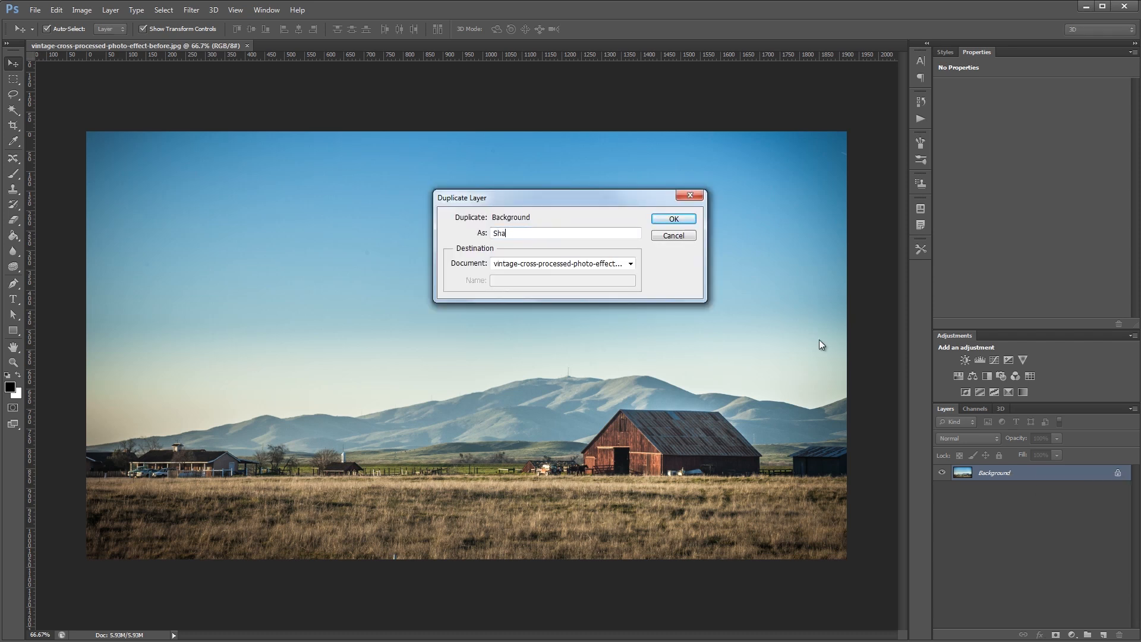
pyautogui.click(672, 219)
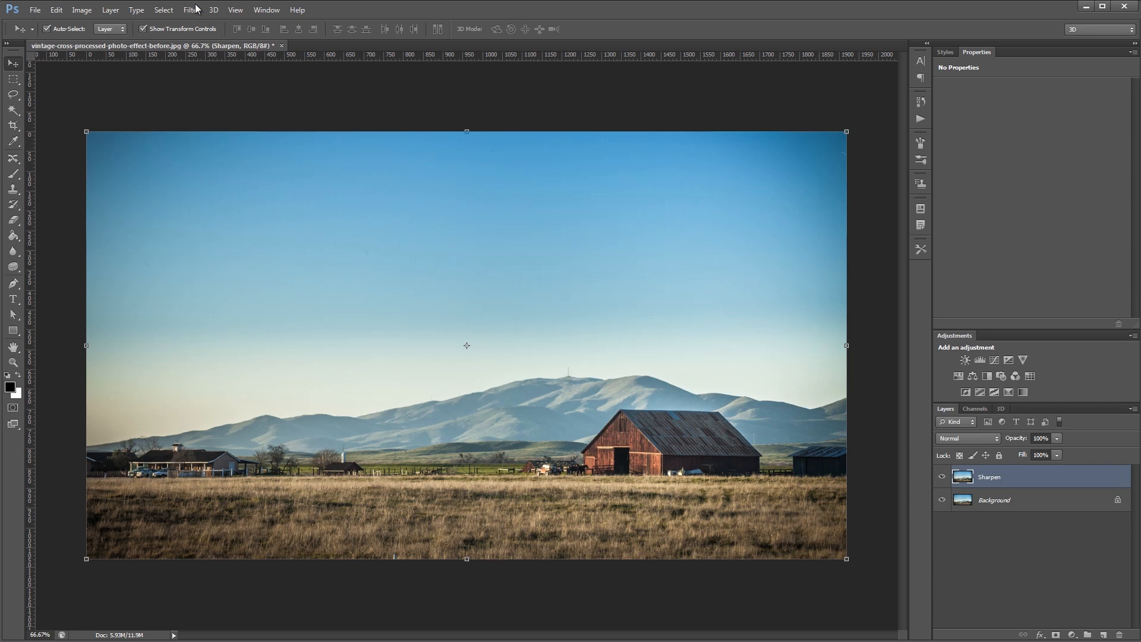
pyautogui.click(191, 9)
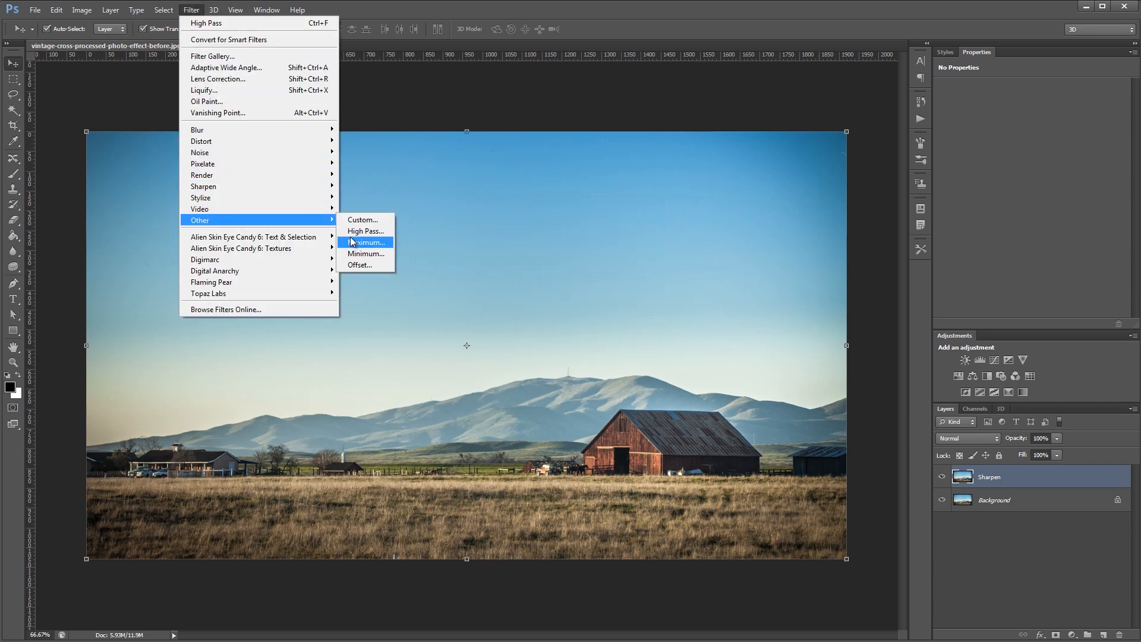
pyautogui.click(363, 230)
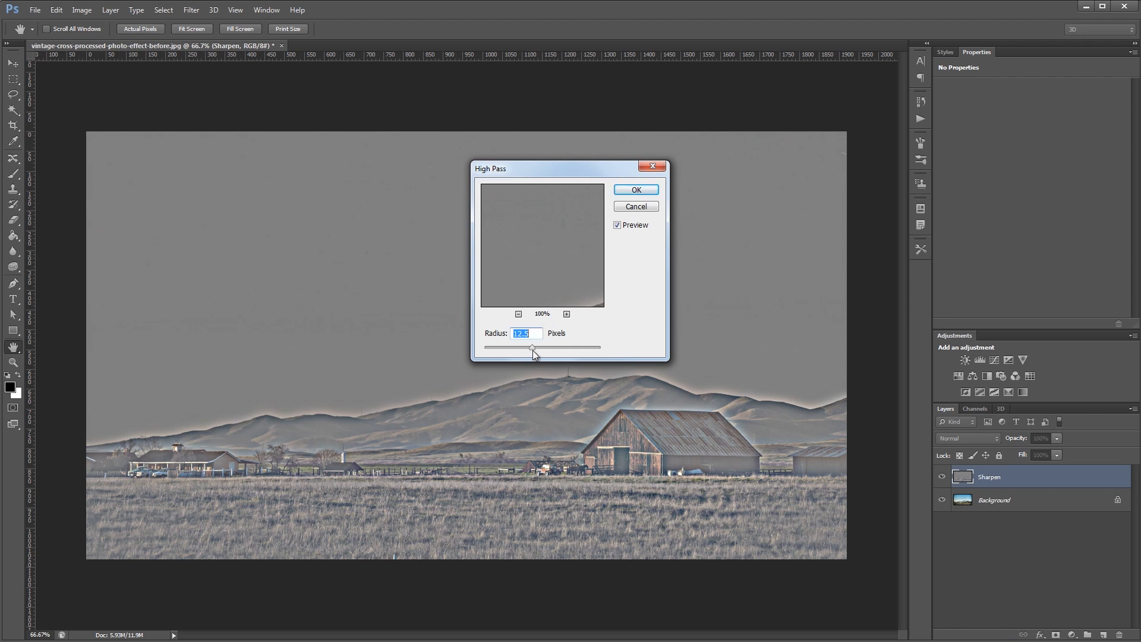
# Step: Settle on a small High Pass radius that keeps fine edge halos and apply the filter
pyautogui.moveTo(534, 347); pyautogui.dragTo(531, 347)
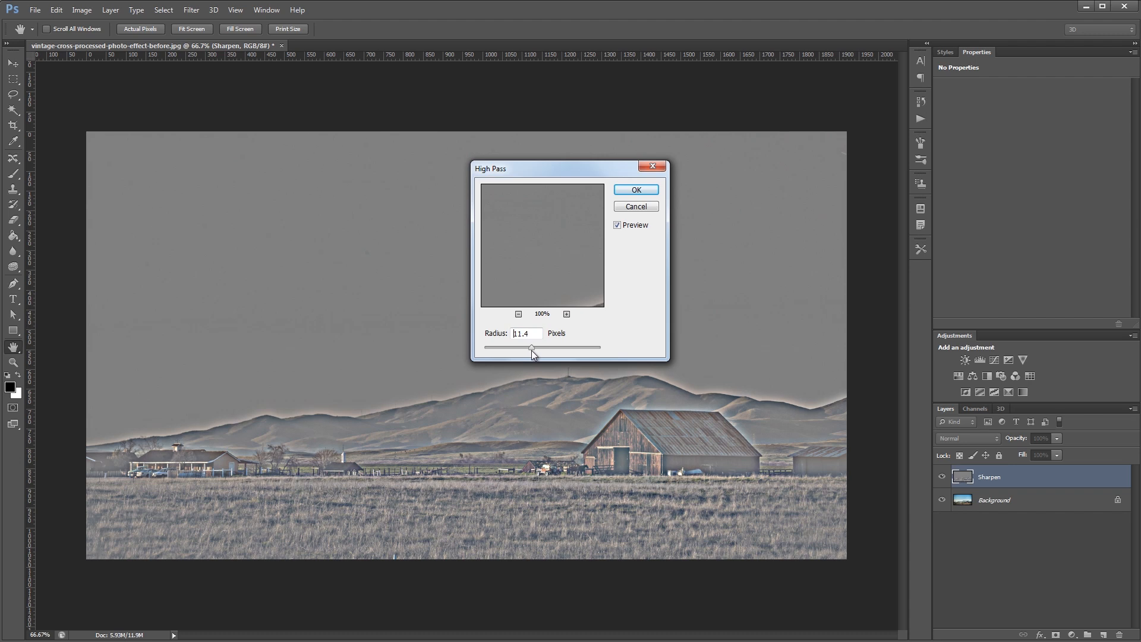
pyautogui.moveTo(531, 348); pyautogui.dragTo(549, 348)
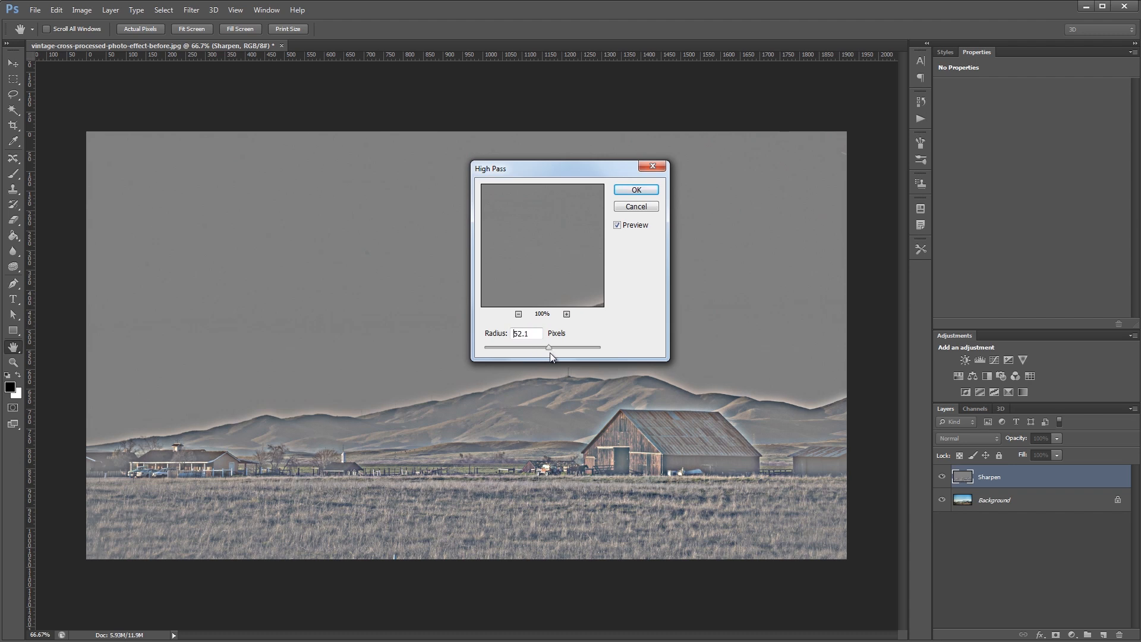
pyautogui.moveTo(547, 347); pyautogui.dragTo(555, 347)
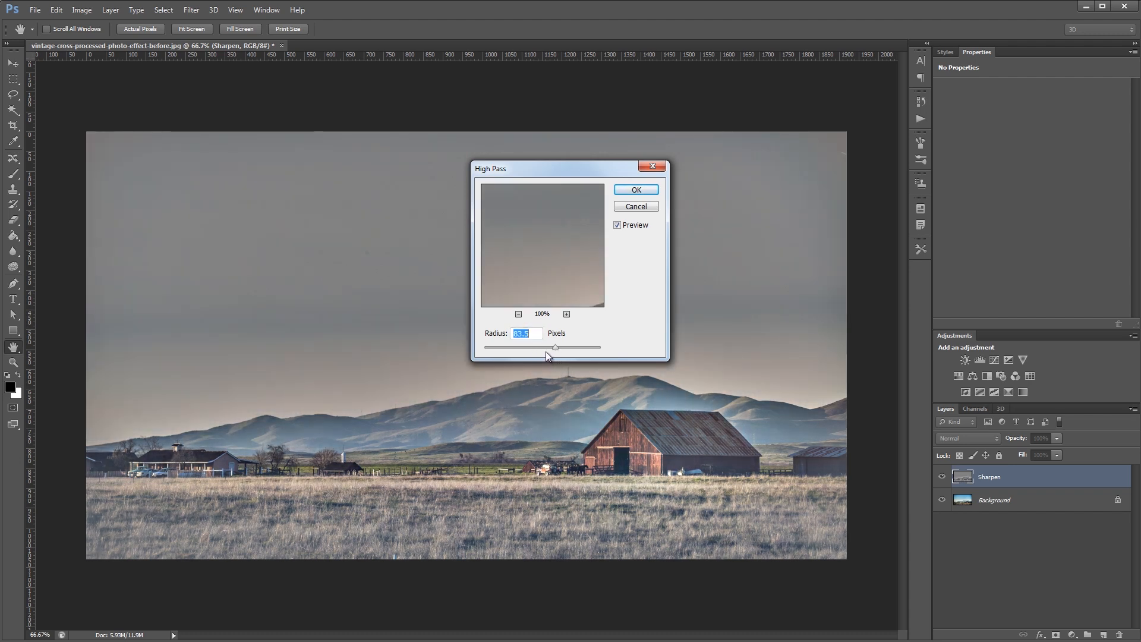
pyautogui.moveTo(555, 347); pyautogui.dragTo(542, 347)
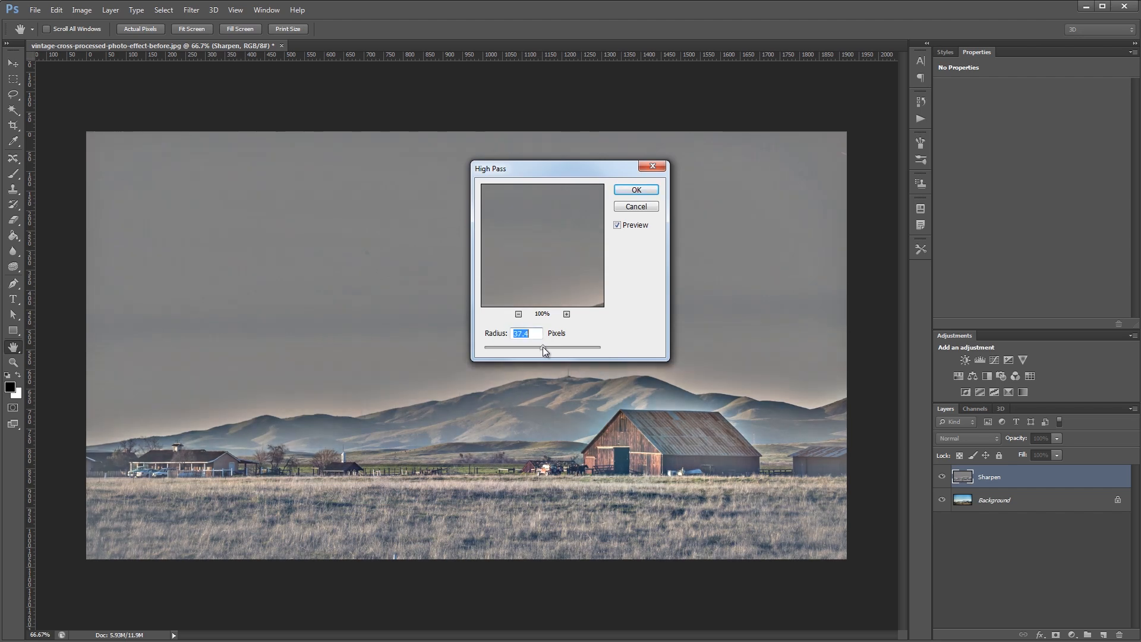
pyautogui.moveTo(544, 346); pyautogui.dragTo(513, 347)
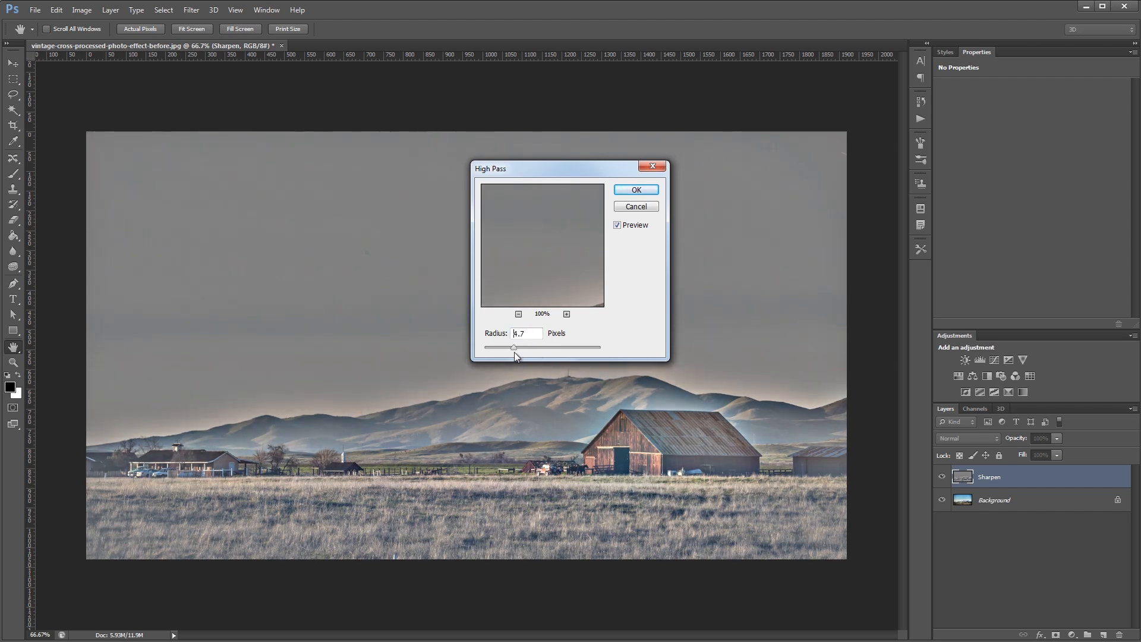
pyautogui.moveTo(513, 347); pyautogui.dragTo(506, 347)
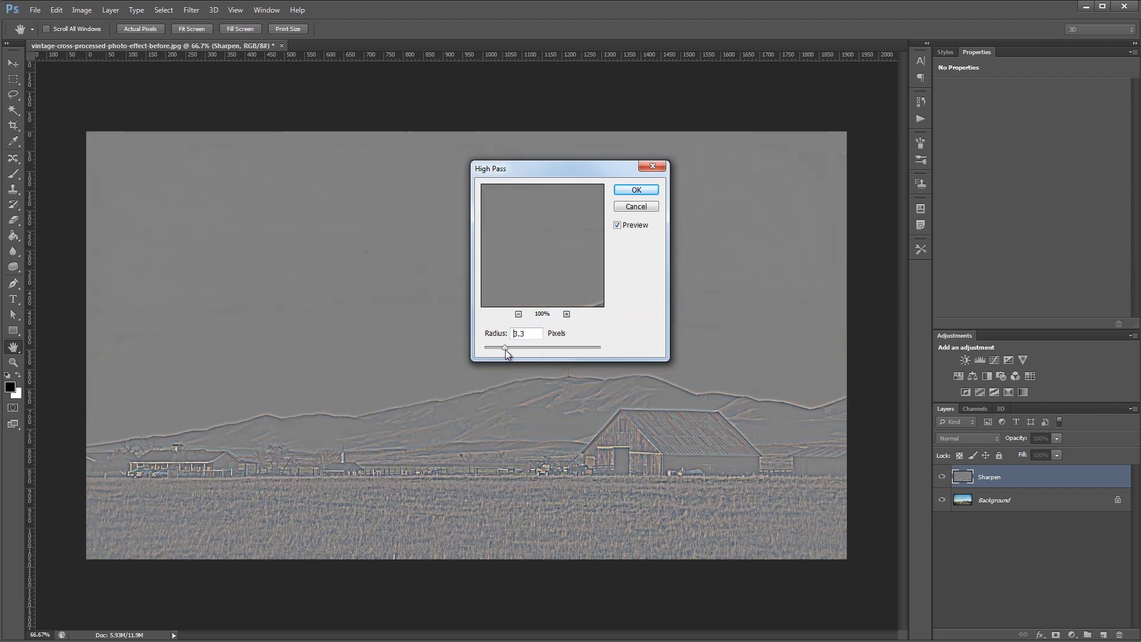
pyautogui.moveTo(504, 347); pyautogui.dragTo(511, 347)
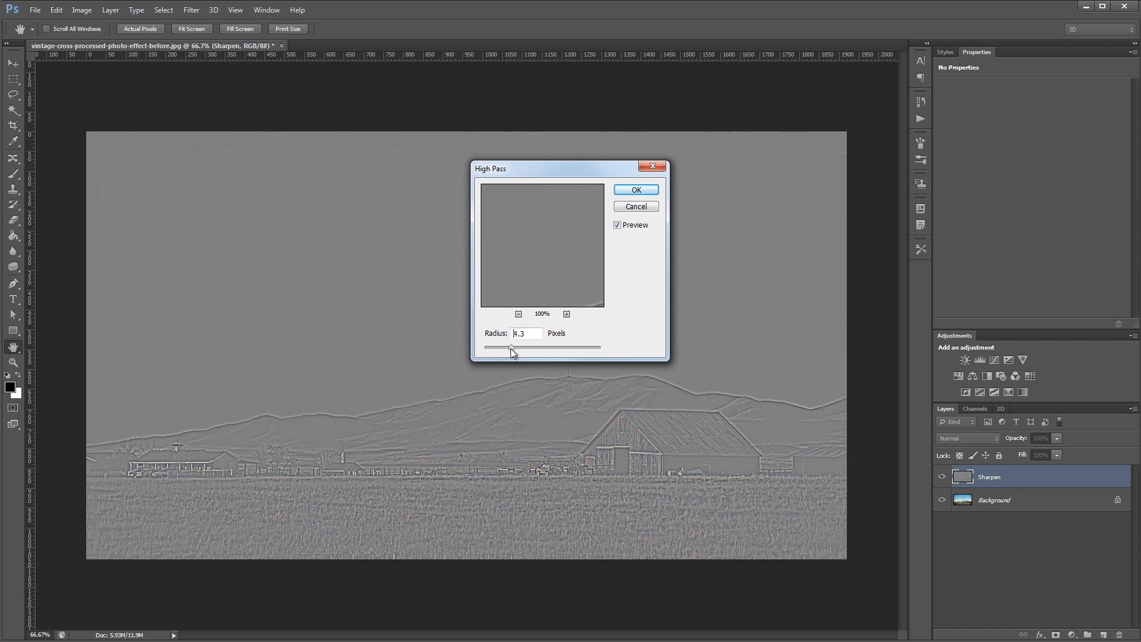
pyautogui.moveTo(510, 348); pyautogui.dragTo(535, 348)
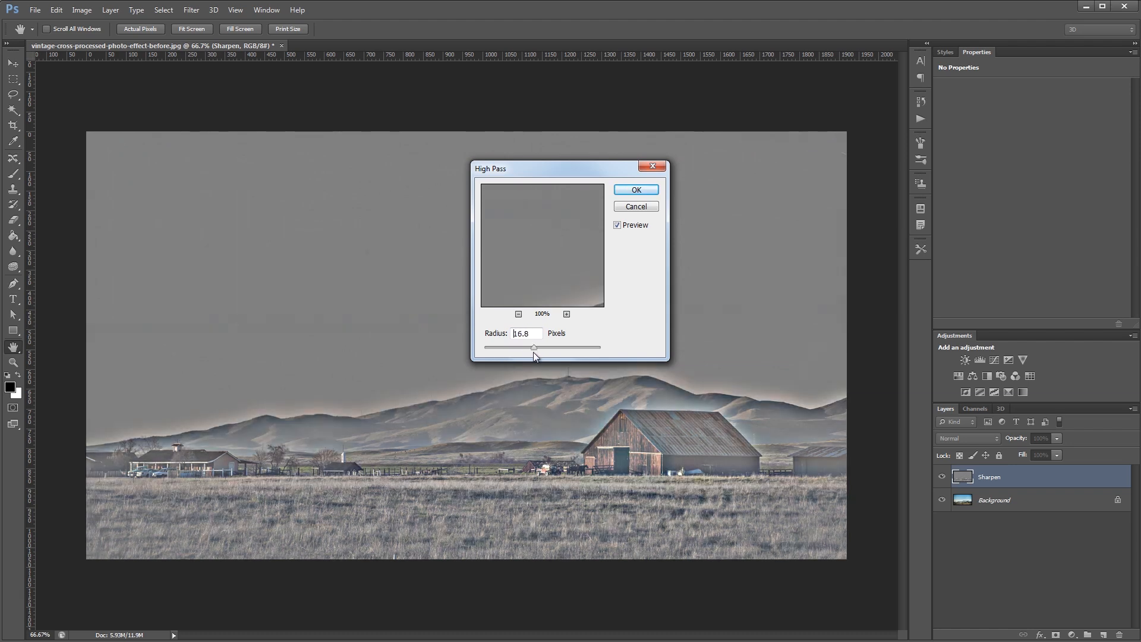
pyautogui.moveTo(522, 347); pyautogui.dragTo(534, 352)
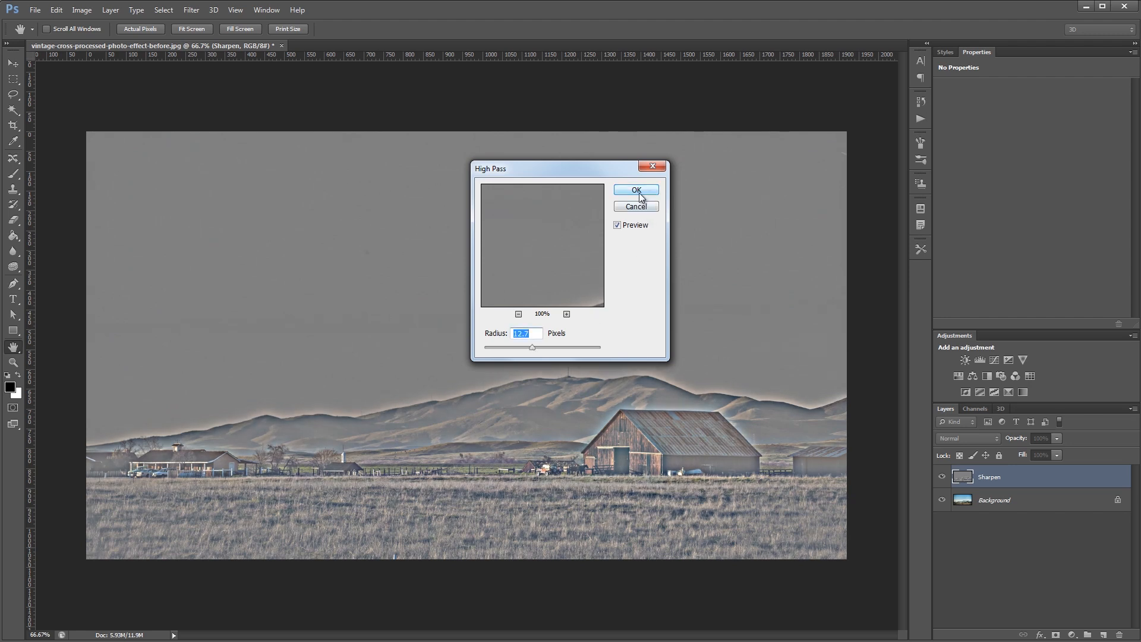
pyautogui.click(636, 189)
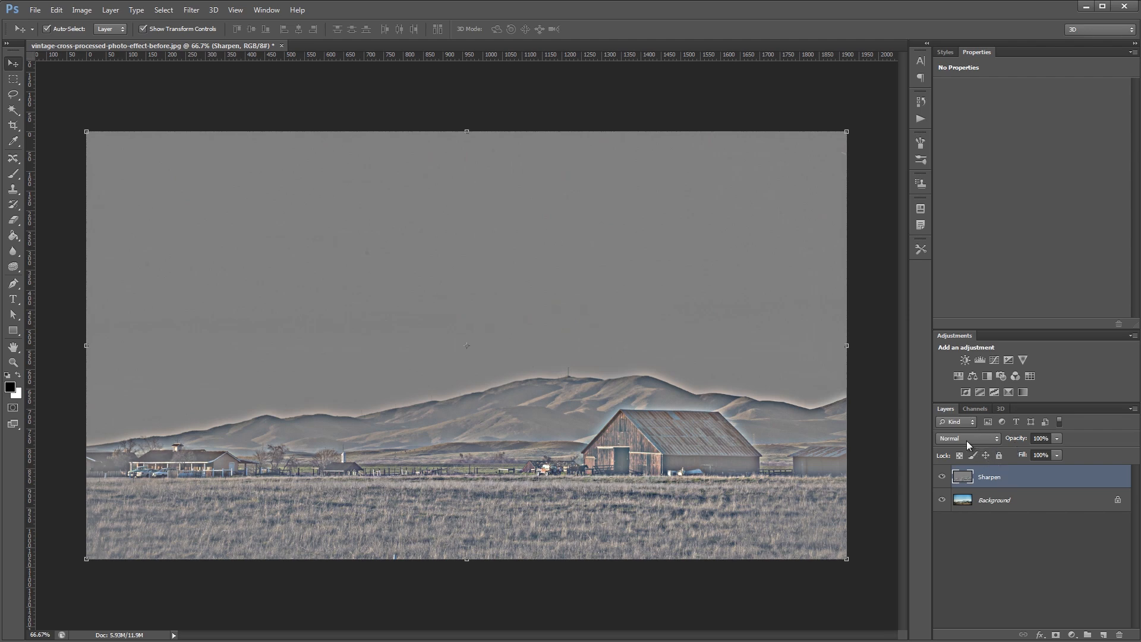
# Step: Blend the Sharpen layer as Hard Light at 57% opacity and compare it against the original
pyautogui.click(967, 438)
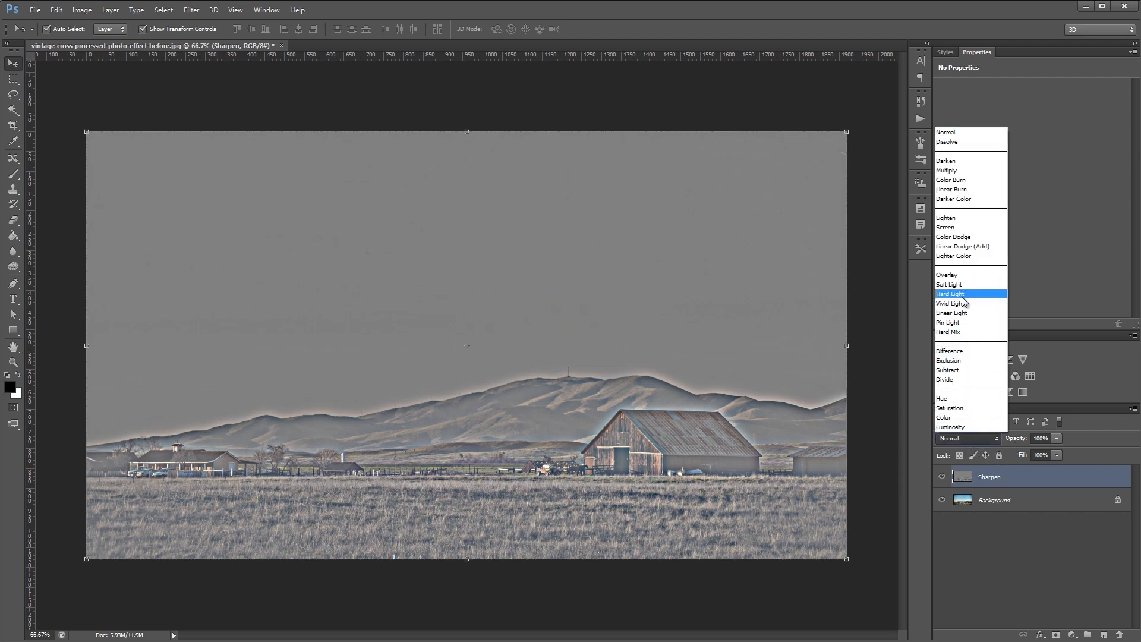
pyautogui.click(951, 293)
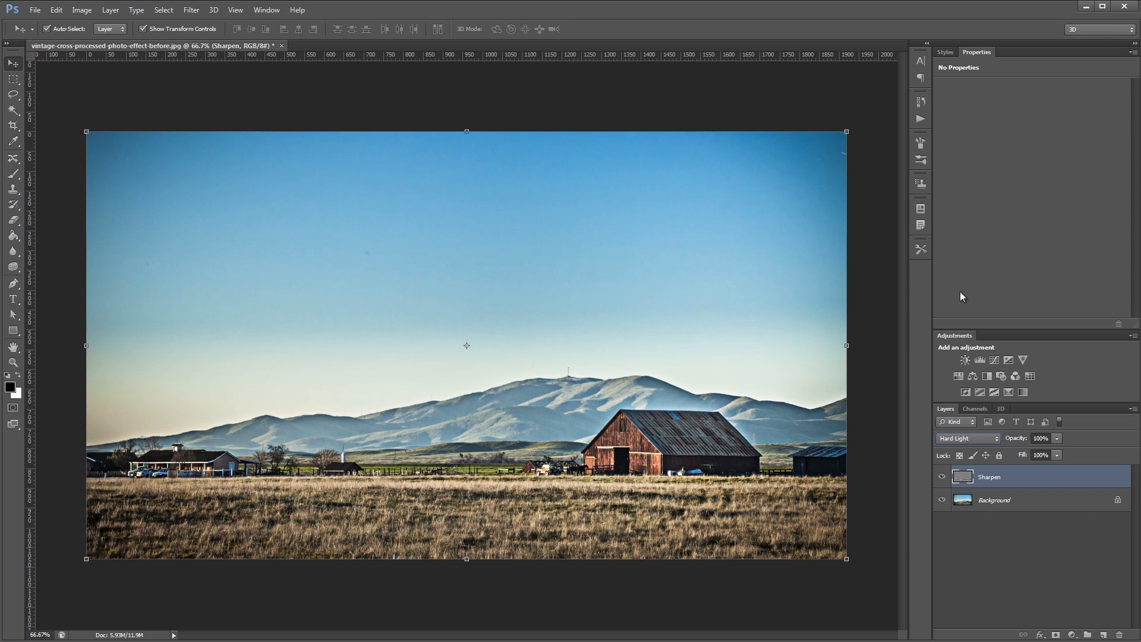
pyautogui.moveTo(1057, 439)
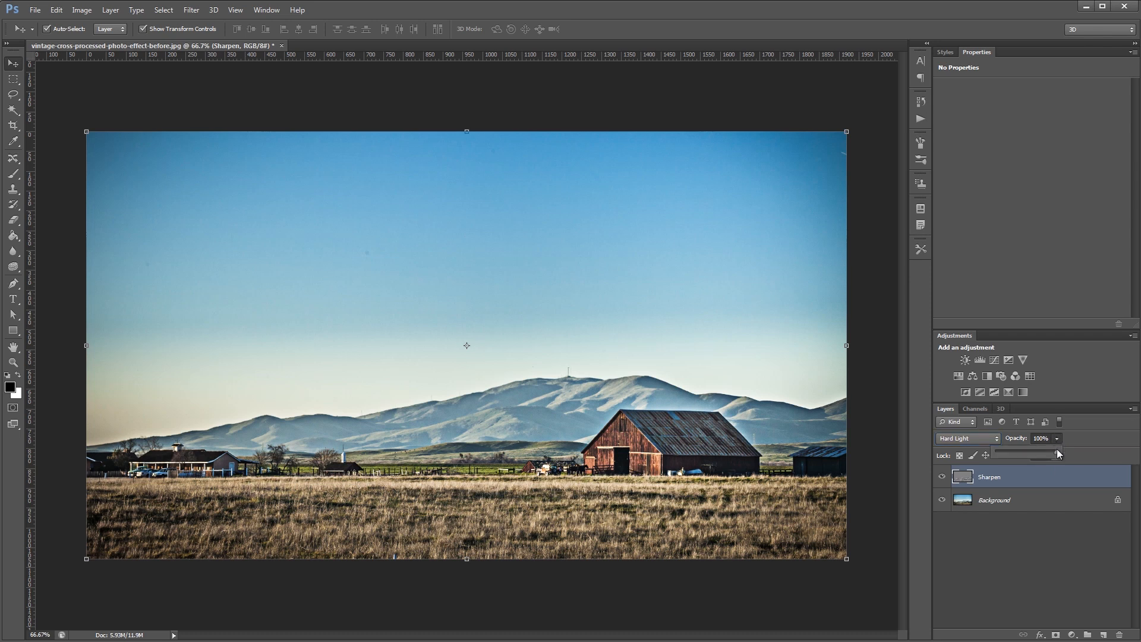
pyautogui.moveTo(1057, 455); pyautogui.dragTo(1029, 456)
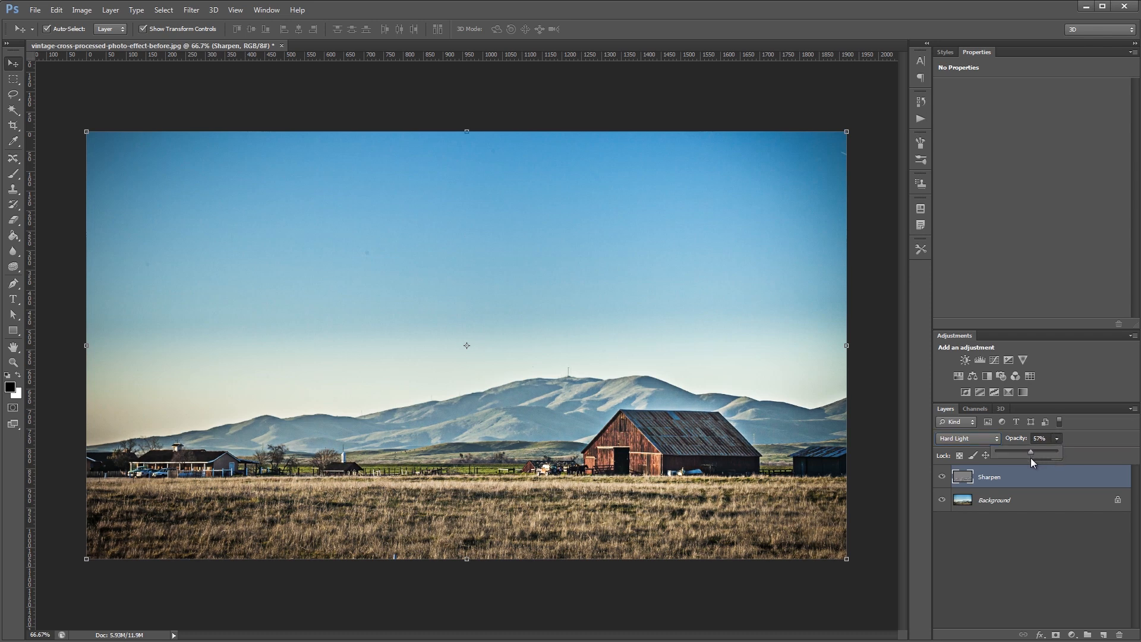
pyautogui.click(941, 475)
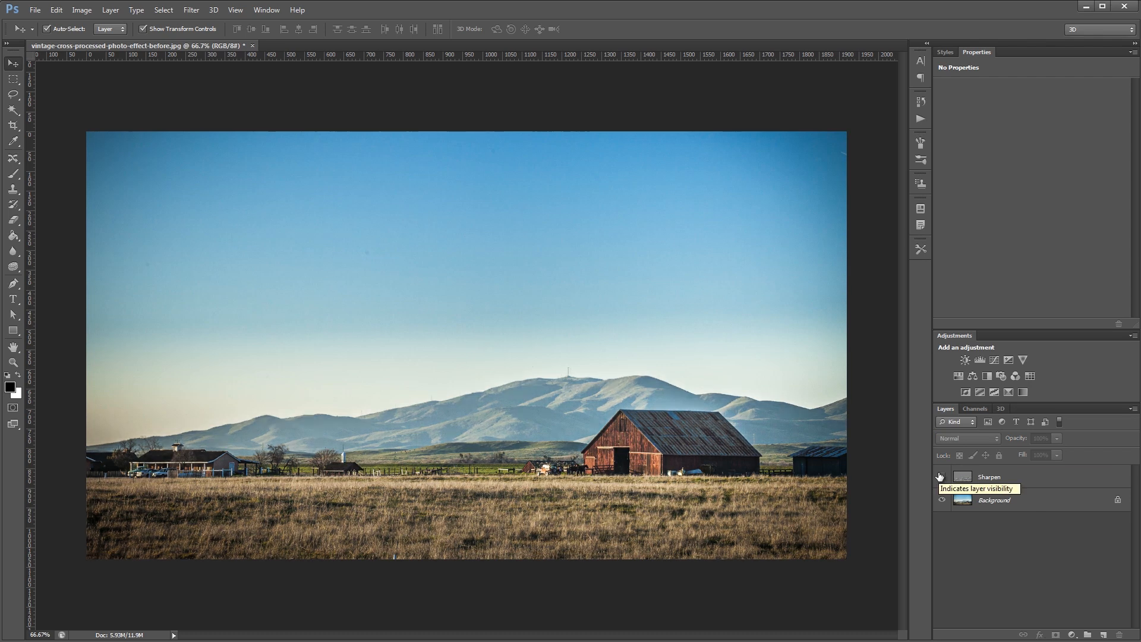
pyautogui.click(941, 475)
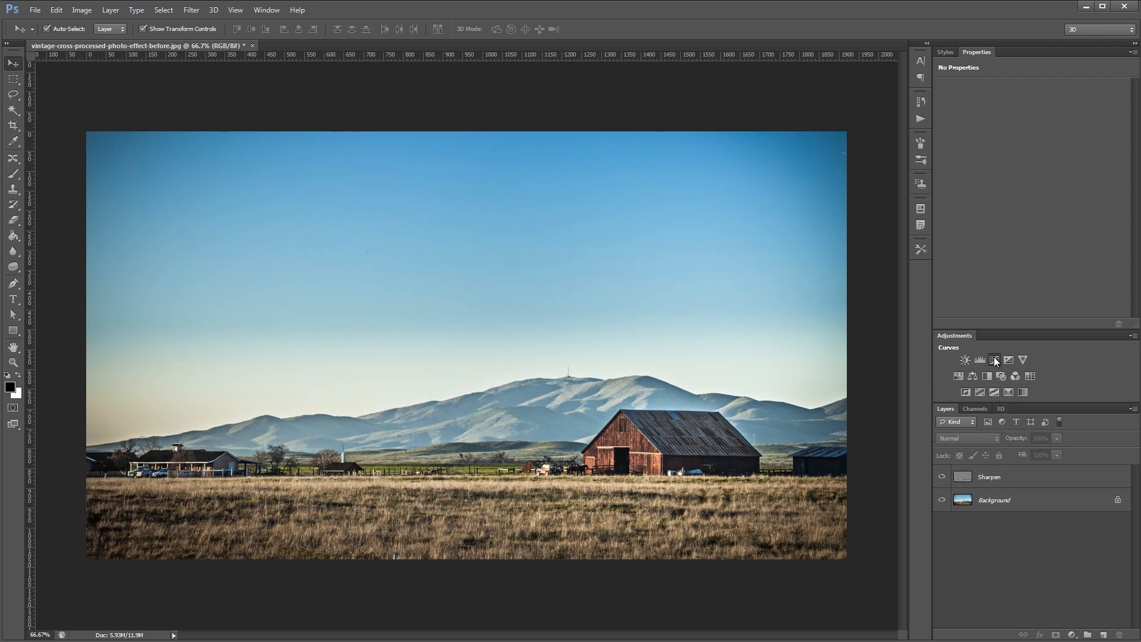
# Step: Add a Curves adjustment layer and bend its RGB curve into a gentle contrast S-shape
pyautogui.click(994, 360)
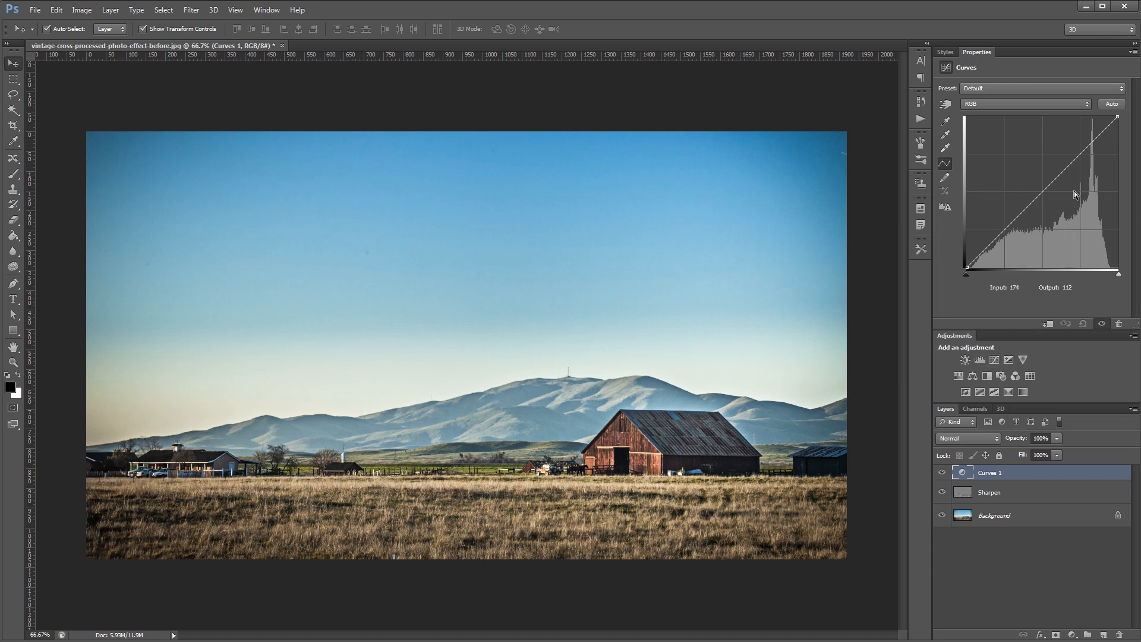
pyautogui.moveTo(1074, 193); pyautogui.dragTo(1081, 154)
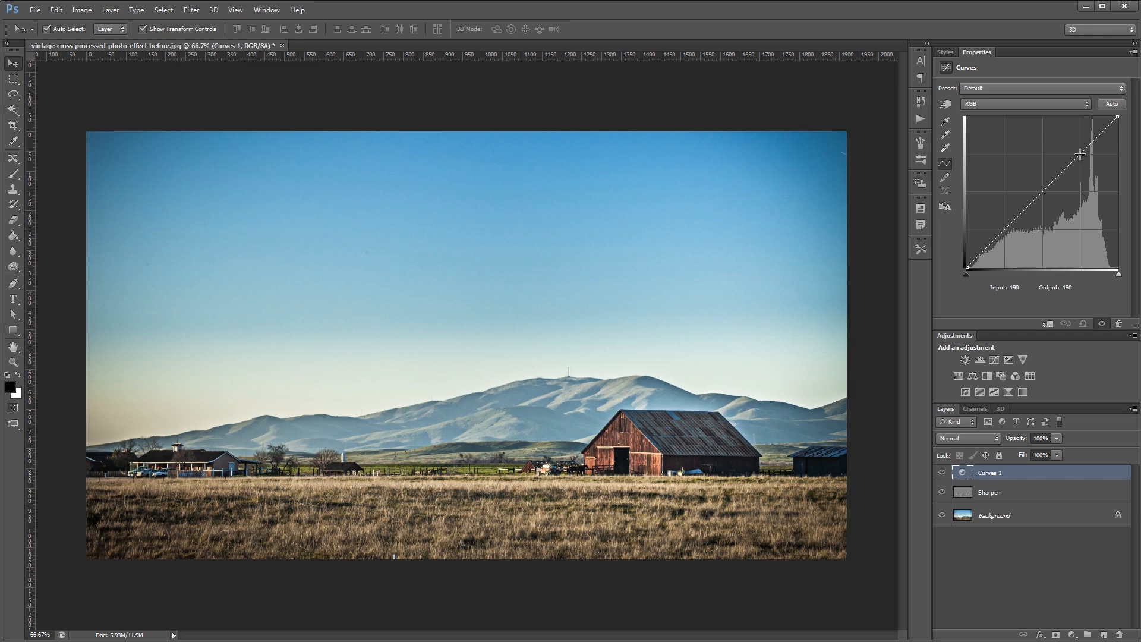
pyautogui.moveTo(1081, 154); pyautogui.dragTo(1077, 154)
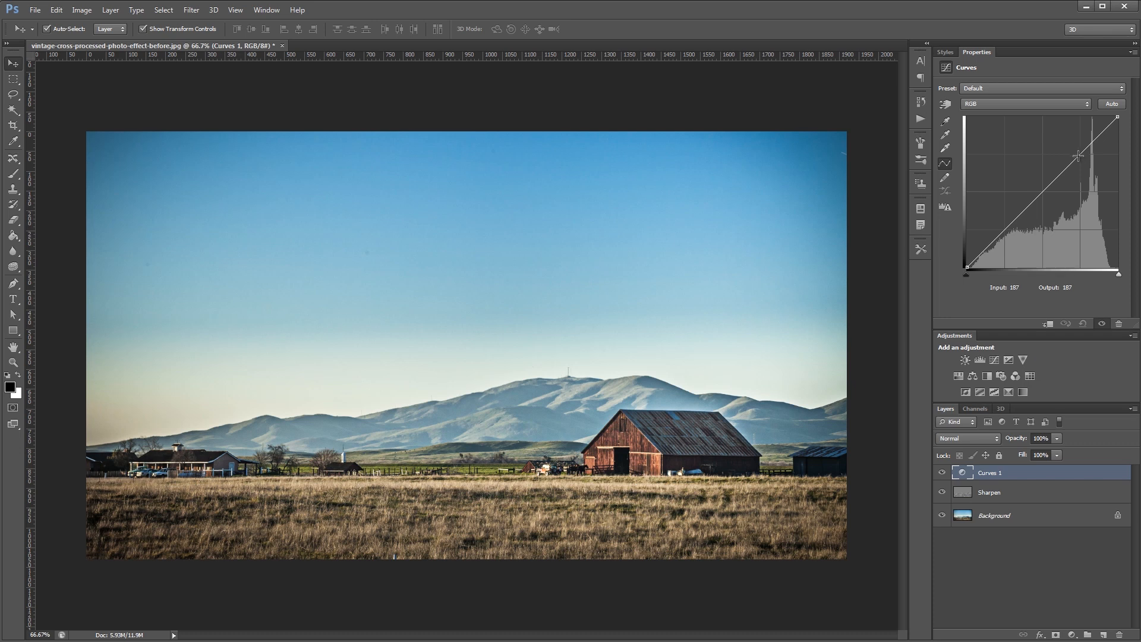
pyautogui.moveTo(1078, 153); pyautogui.dragTo(1082, 157)
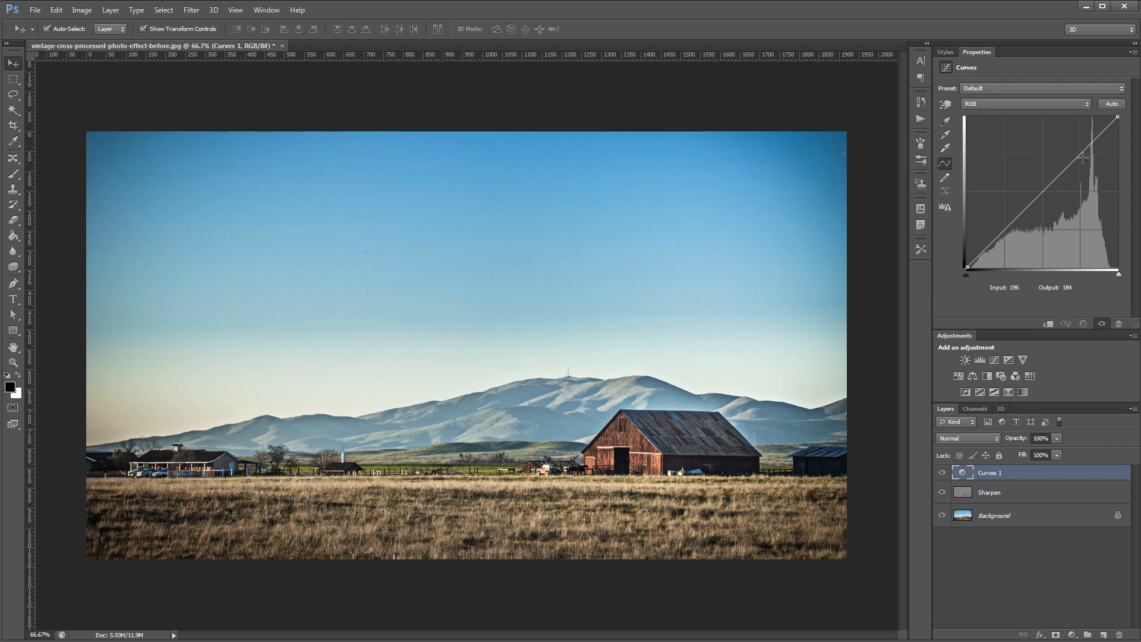
pyautogui.moveTo(1083, 157); pyautogui.dragTo(1080, 147)
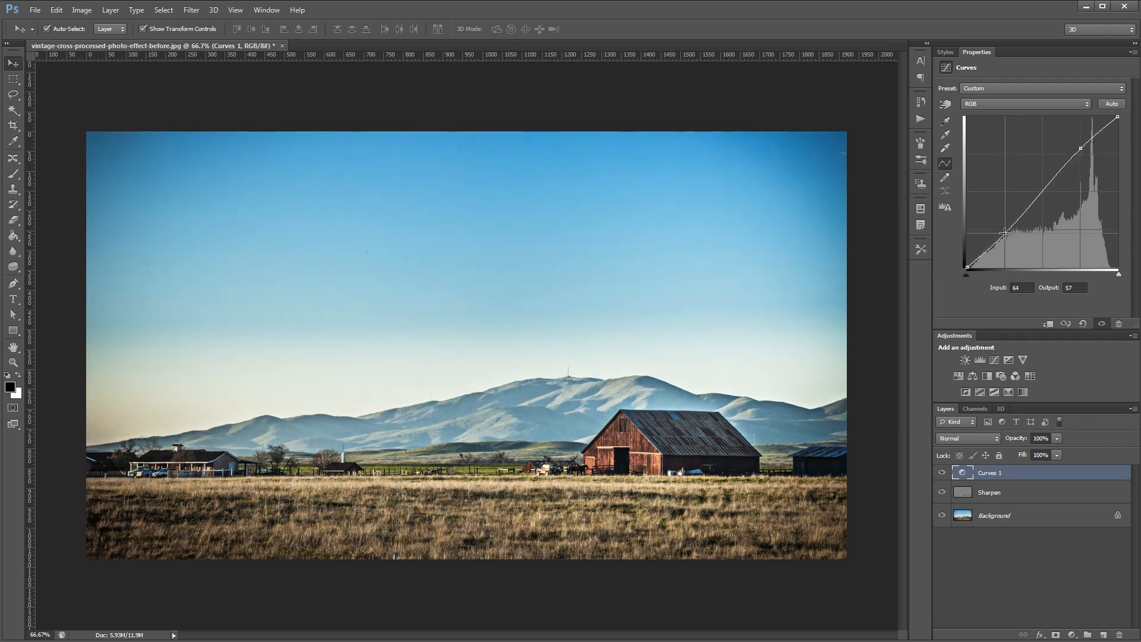
pyautogui.click(1024, 105)
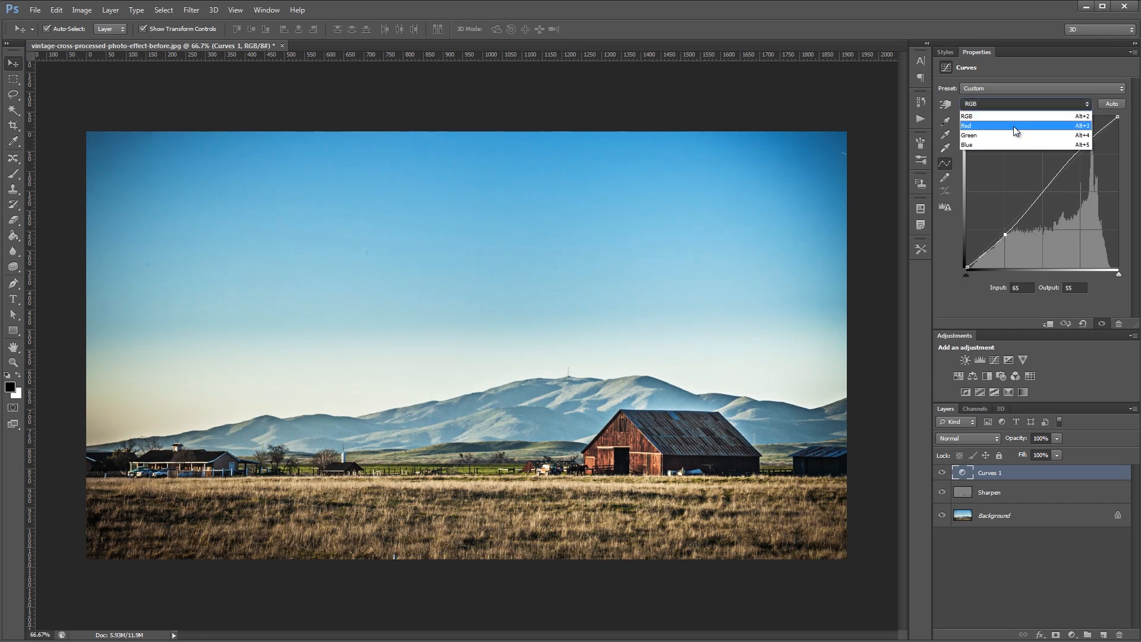
# Step: Shape the Red channel into an S-curve, then slightly darken the Green channel's shadows
pyautogui.click(983, 126)
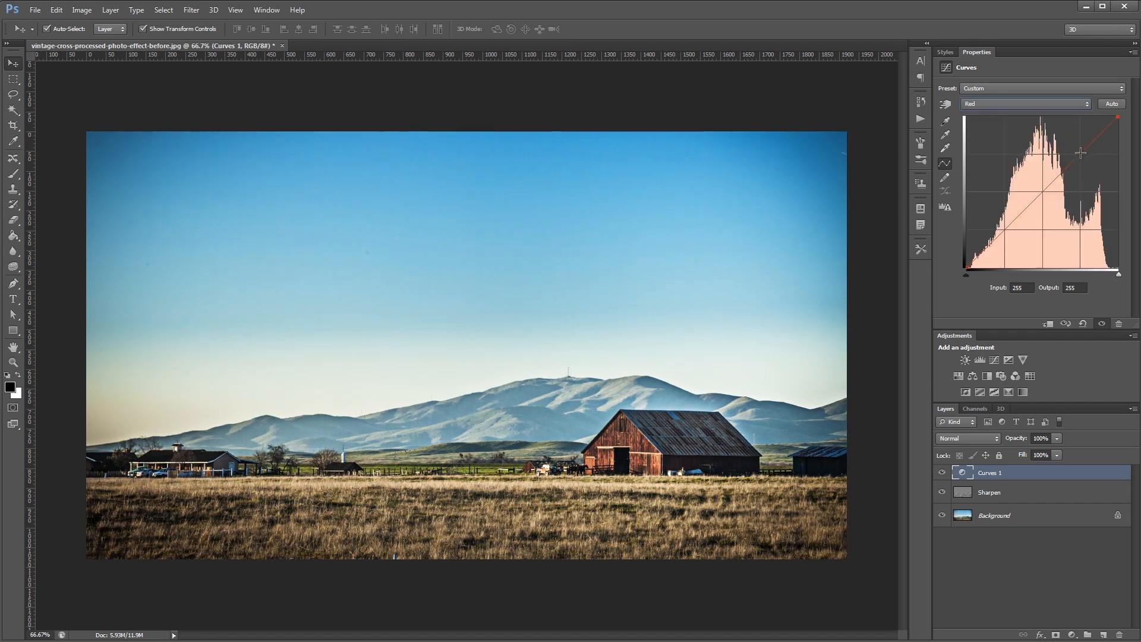
pyautogui.moveTo(1080, 153); pyautogui.dragTo(1038, 189)
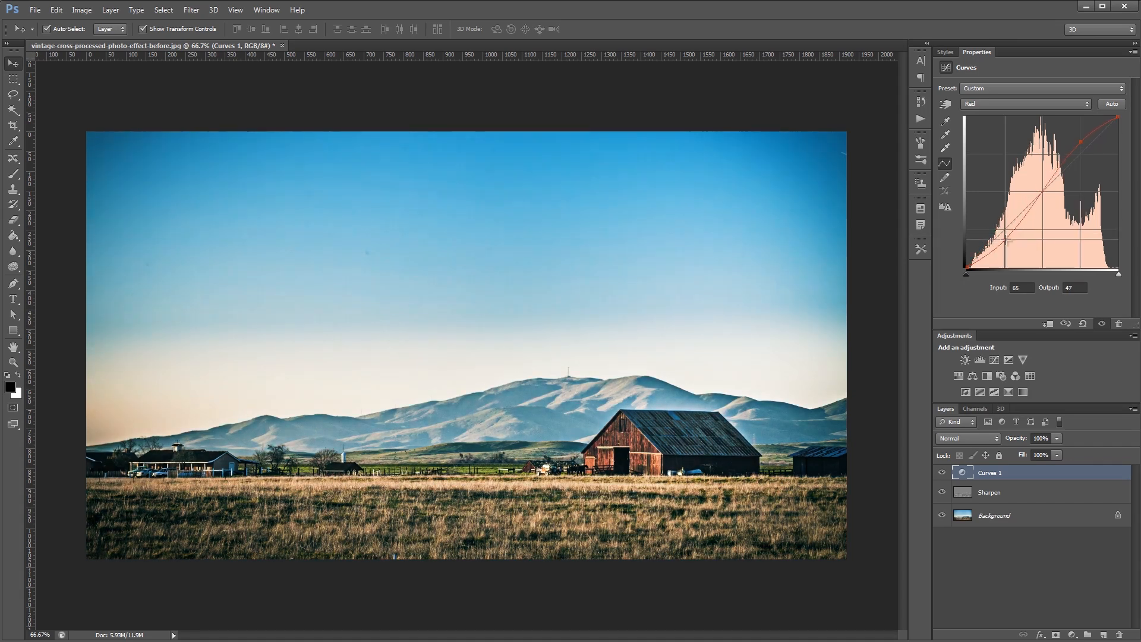
pyautogui.click(1024, 104)
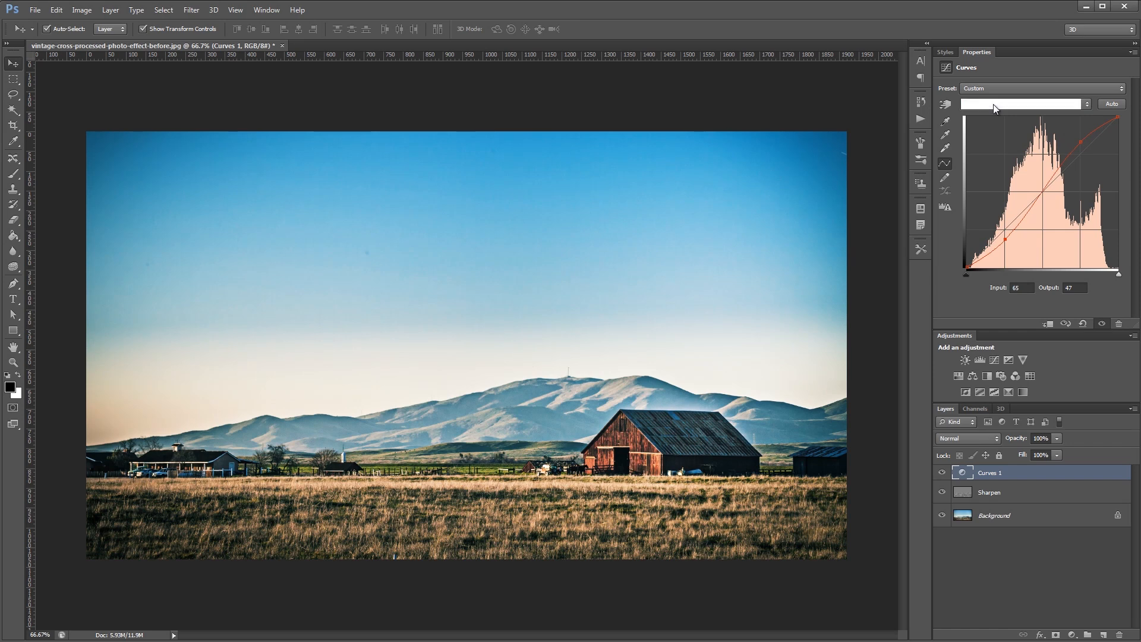
pyautogui.click(1024, 104)
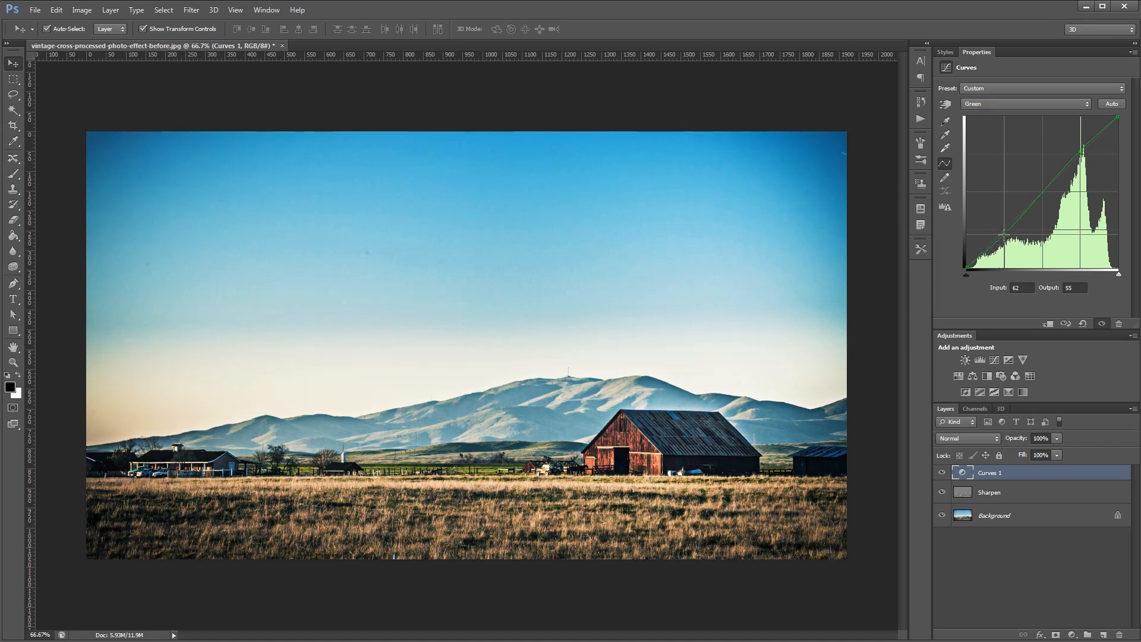
pyautogui.moveTo(1003, 235); pyautogui.dragTo(1003, 234)
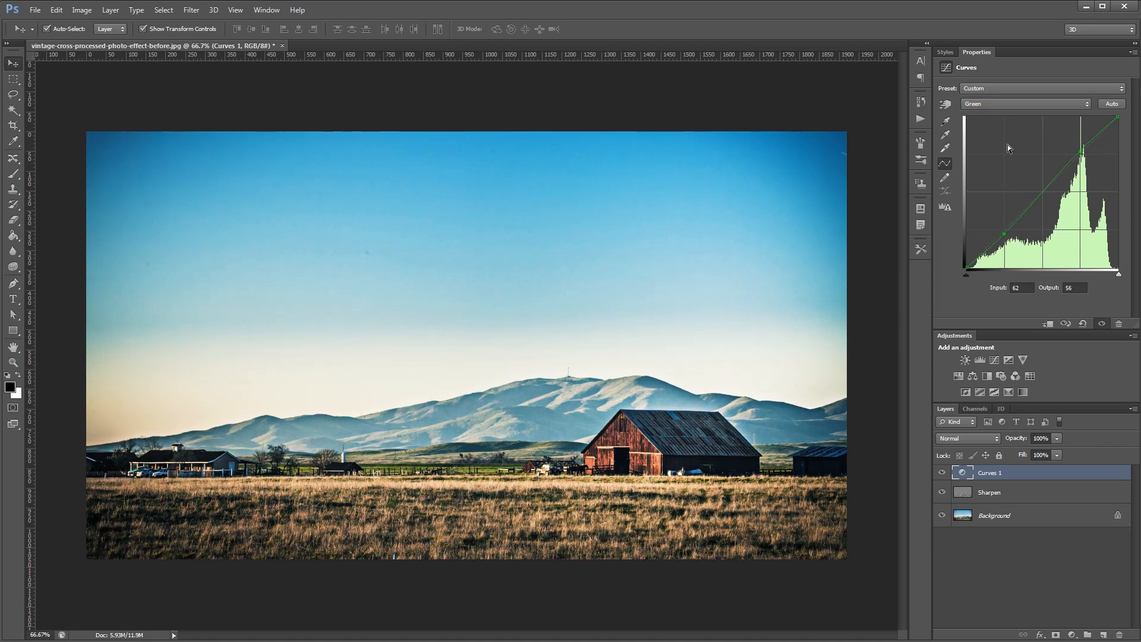
# Step: Cut blue in the highlights and lift it in the shadows, then lower the Curves layer to 78% opacity
pyautogui.click(1025, 105)
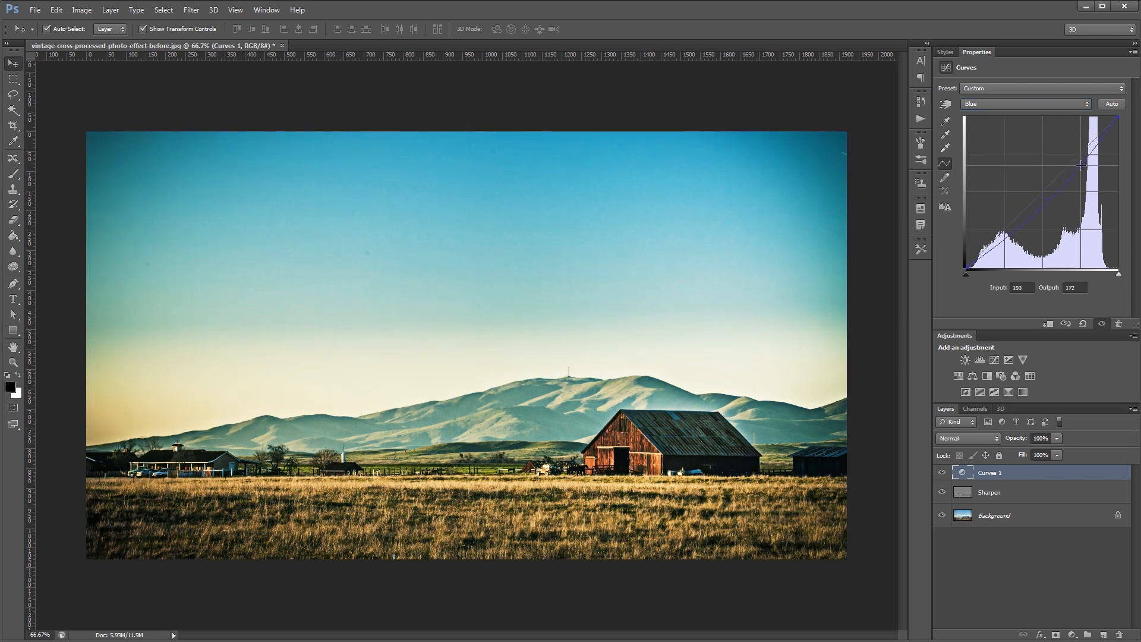
pyautogui.moveTo(1082, 165); pyautogui.dragTo(1003, 216)
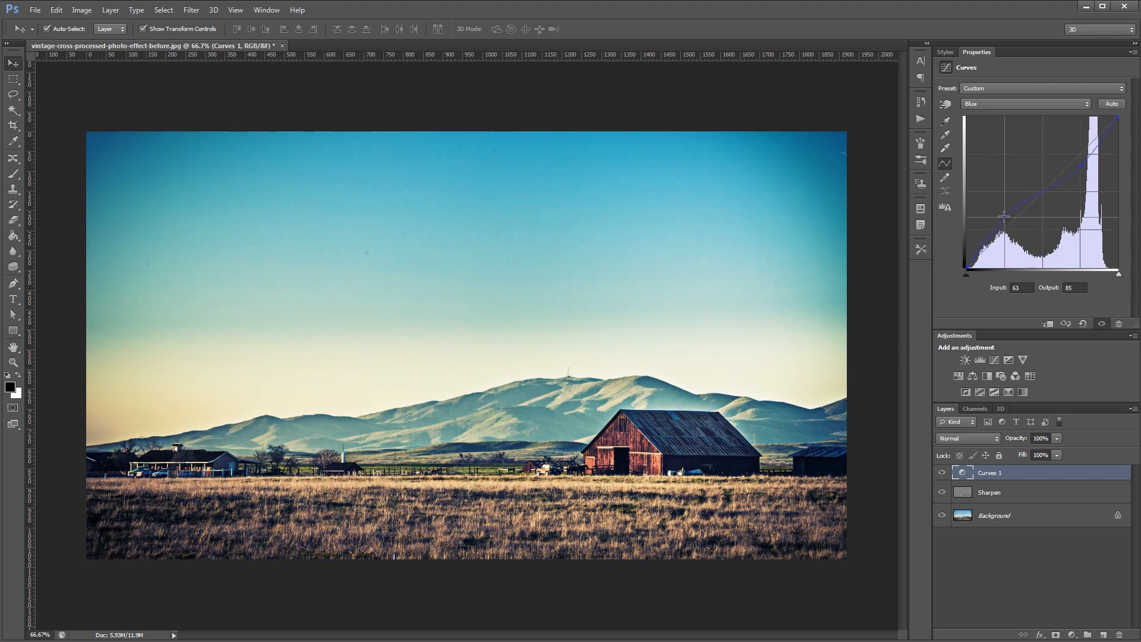
pyautogui.moveTo(1003, 217); pyautogui.dragTo(1003, 216)
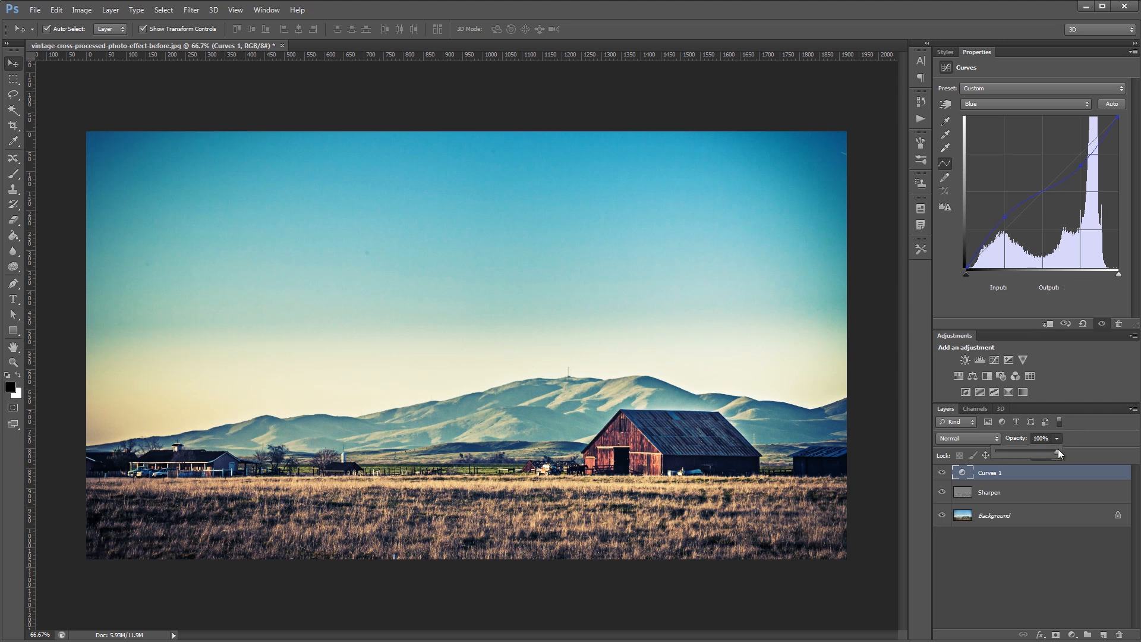
pyautogui.moveTo(1058, 452); pyautogui.dragTo(1044, 453)
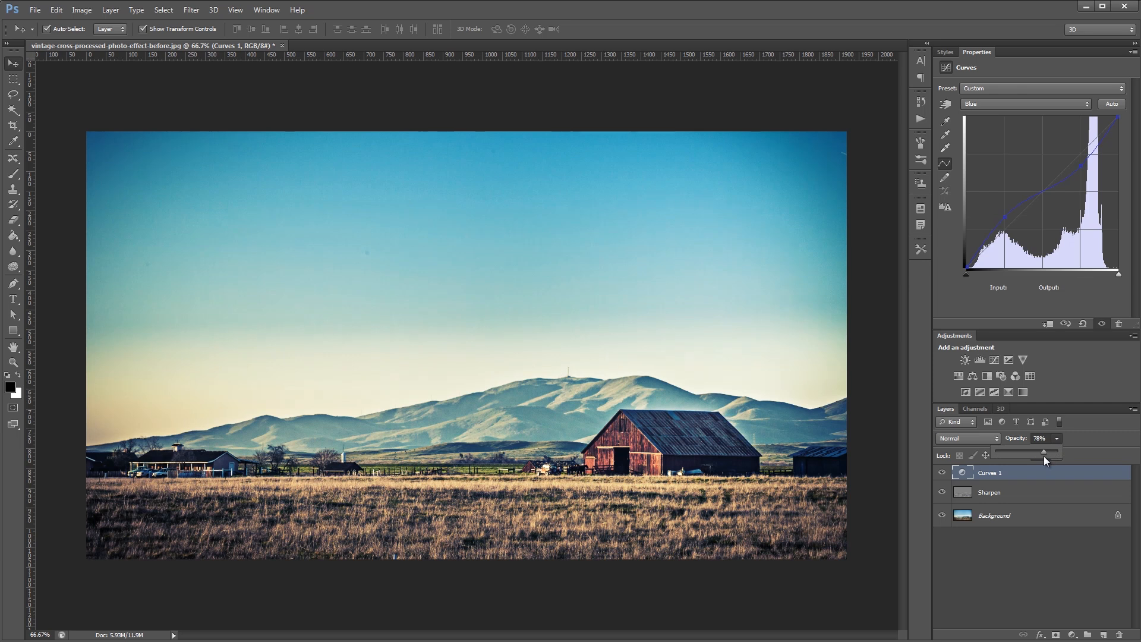